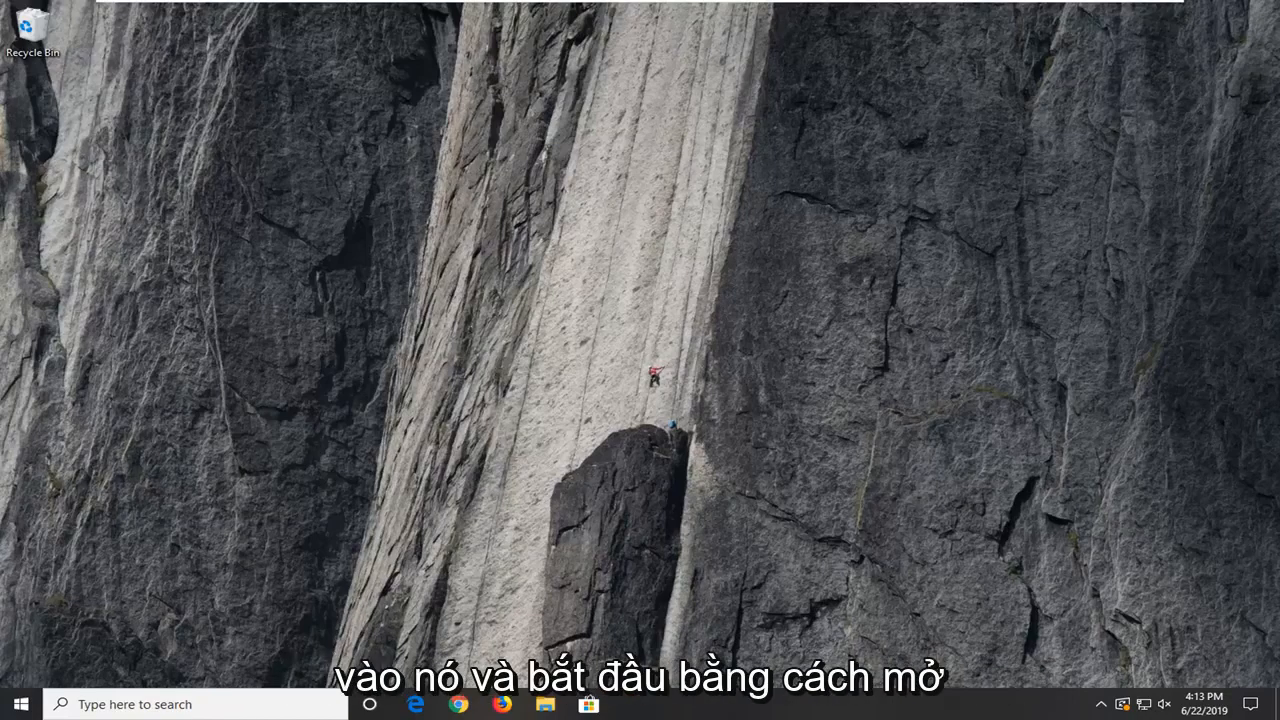
# Search Start for 'regedit' and bring up Registry Editor's extra launch options
pyautogui.click(20, 704)
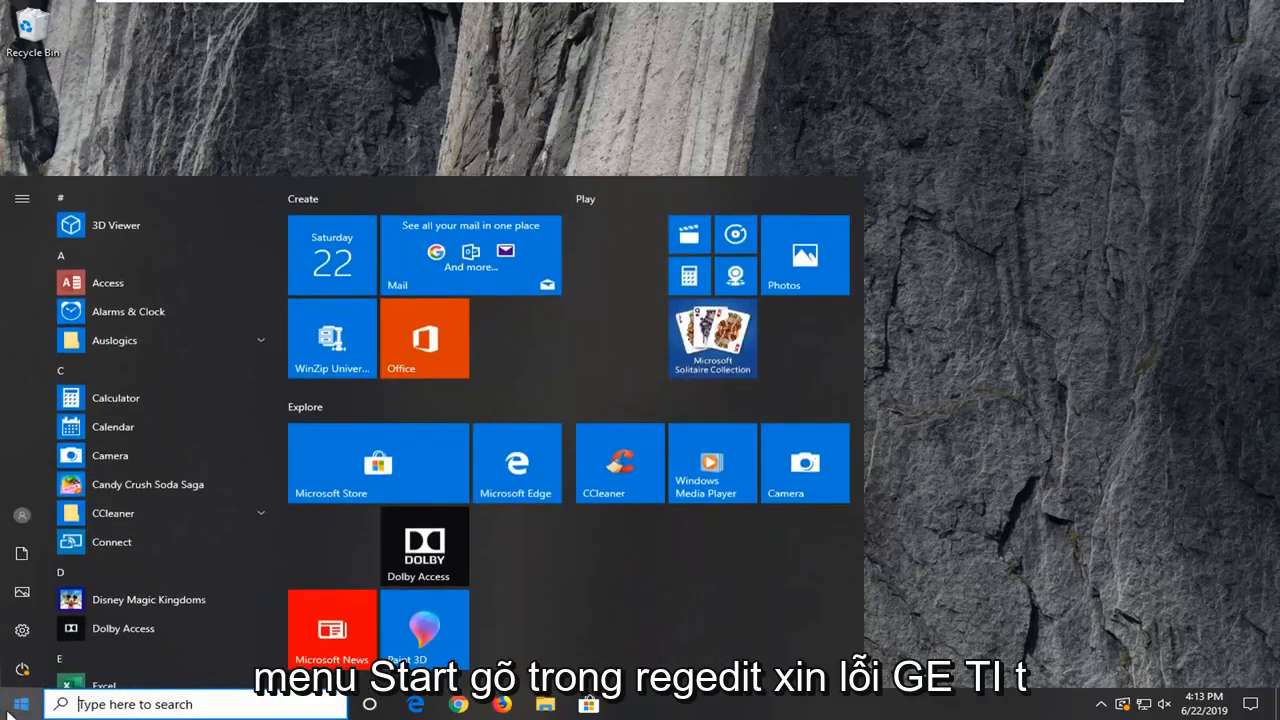
pyautogui.write('regedit')
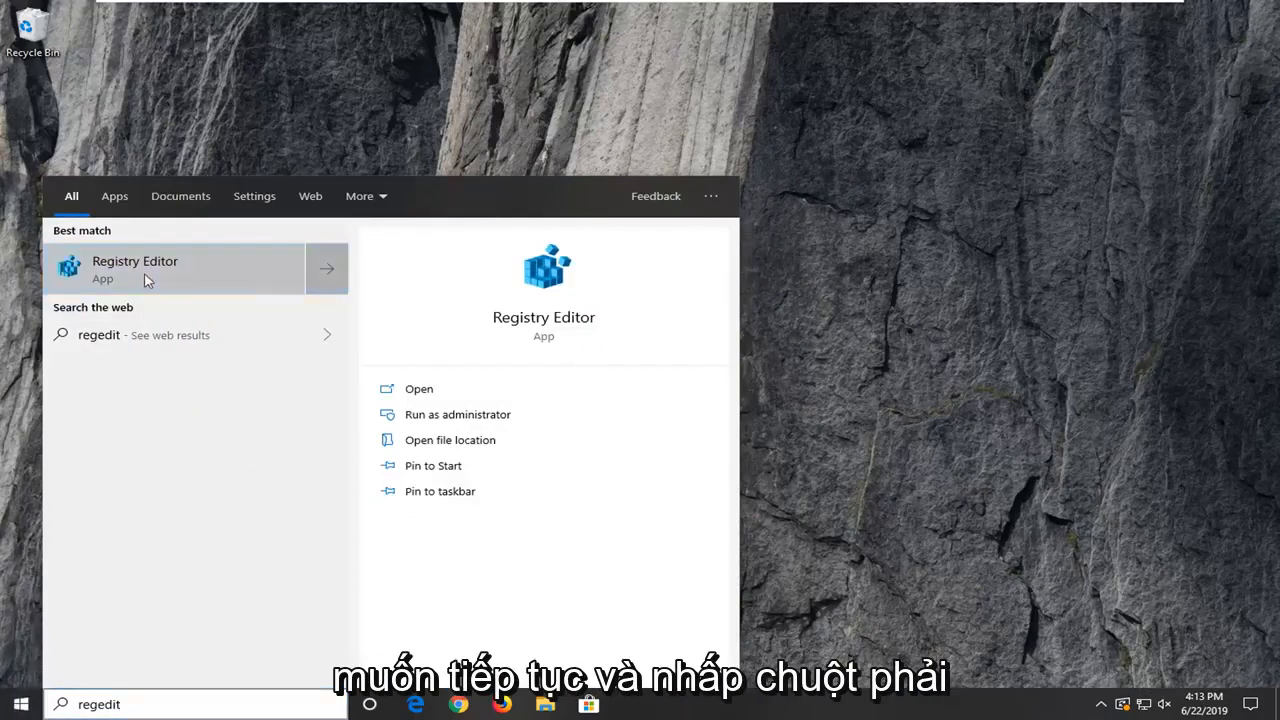
pyautogui.rightClick(134, 268)
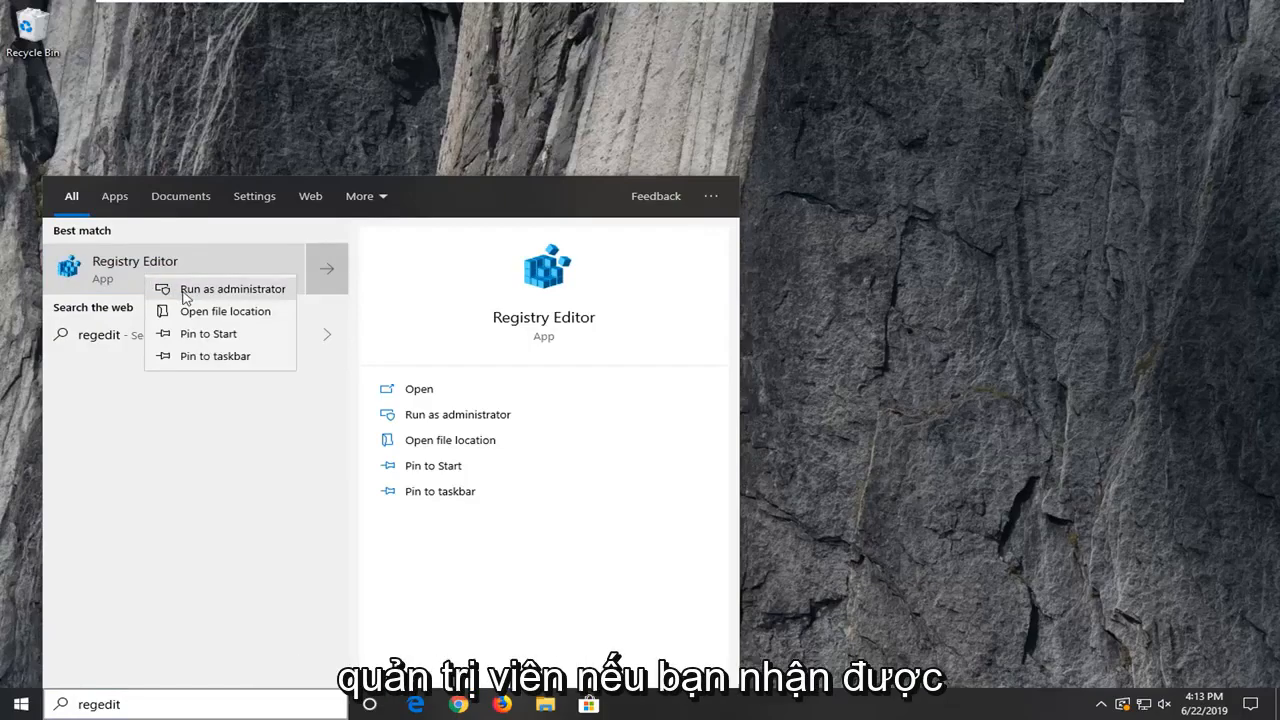
# Run Registry Editor as administrator, approving the User Account Control prompt
pyautogui.click(232, 288)
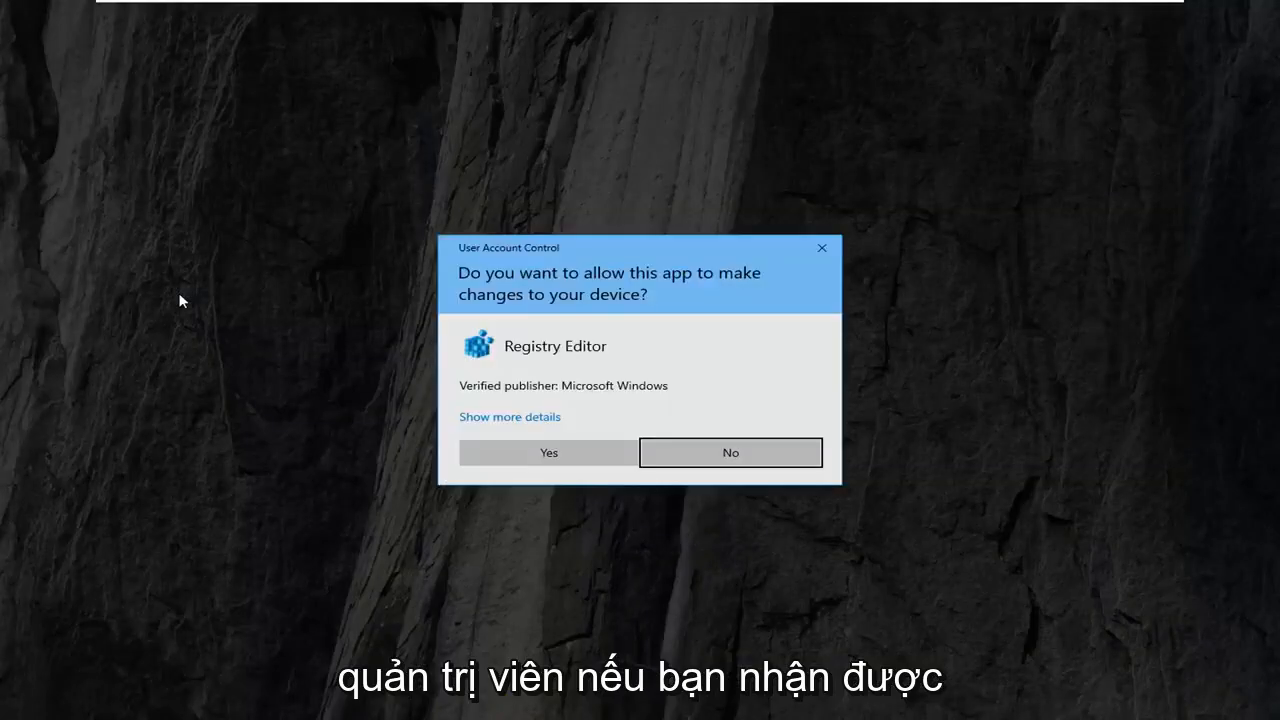
pyautogui.moveTo(556, 396)
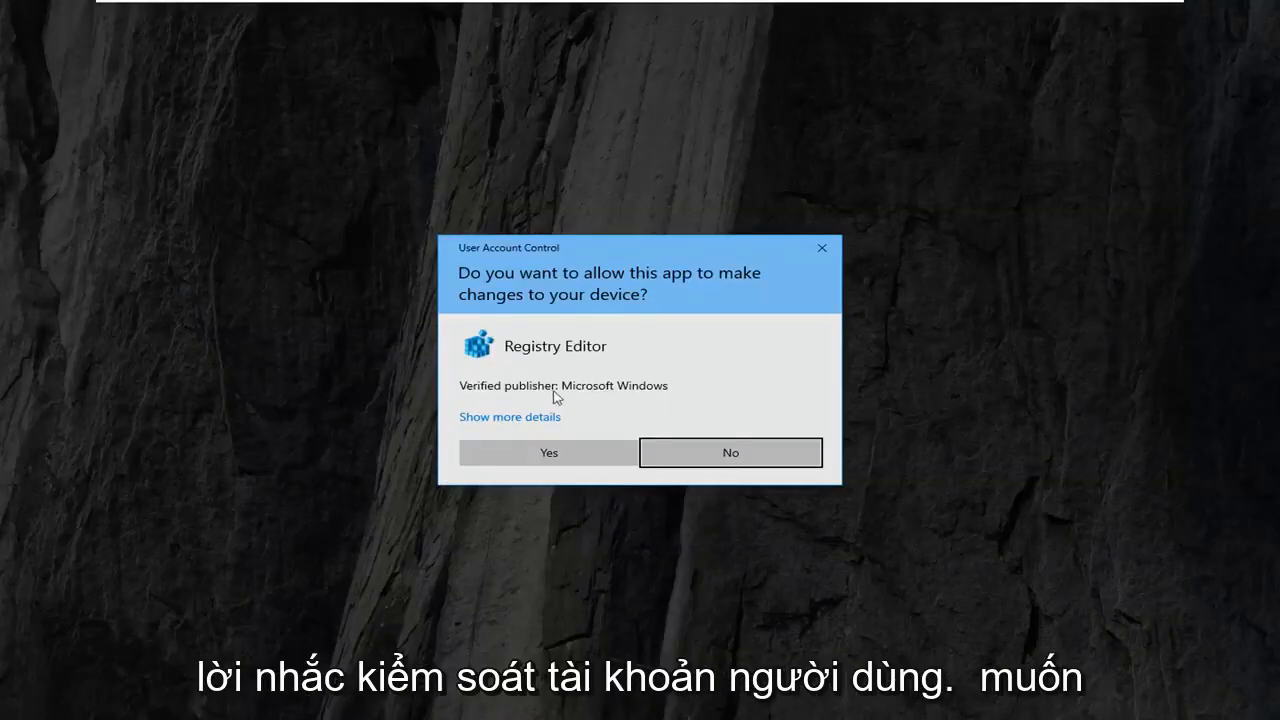
pyautogui.click(548, 452)
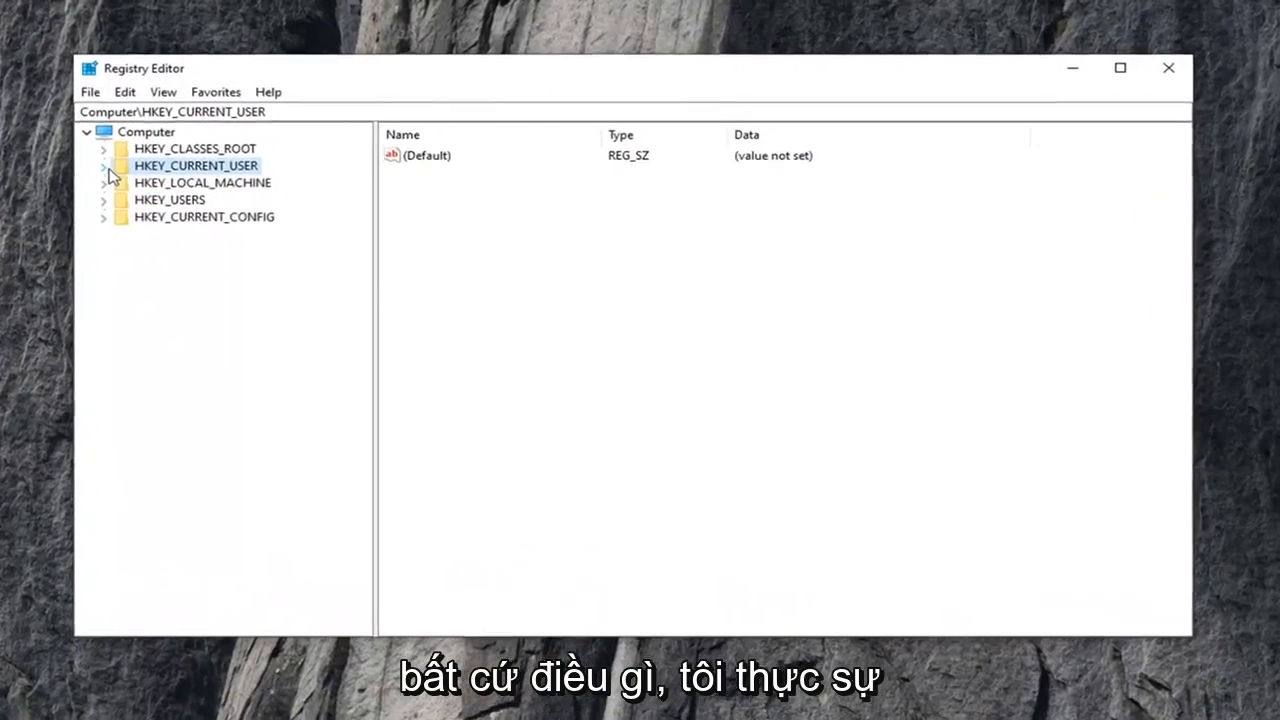
# Export the whole registry from the Computer node with Export range set to All
pyautogui.click(144, 132)
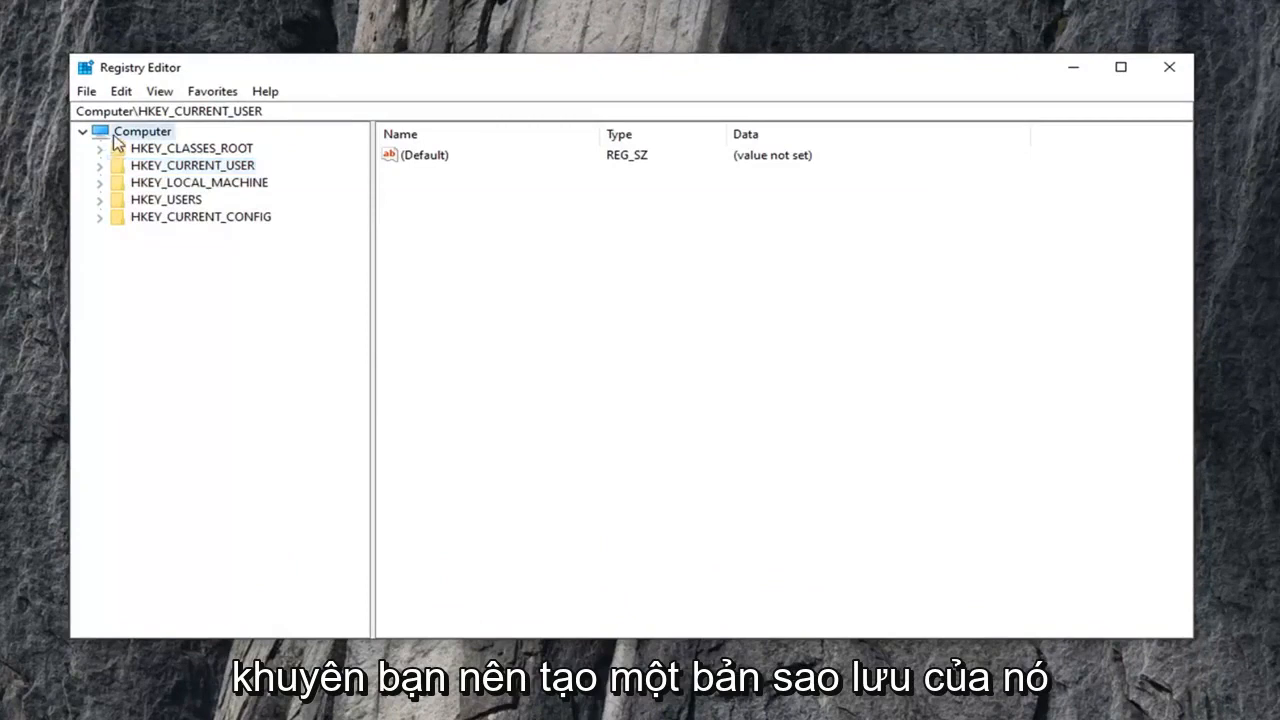
pyautogui.click(142, 132)
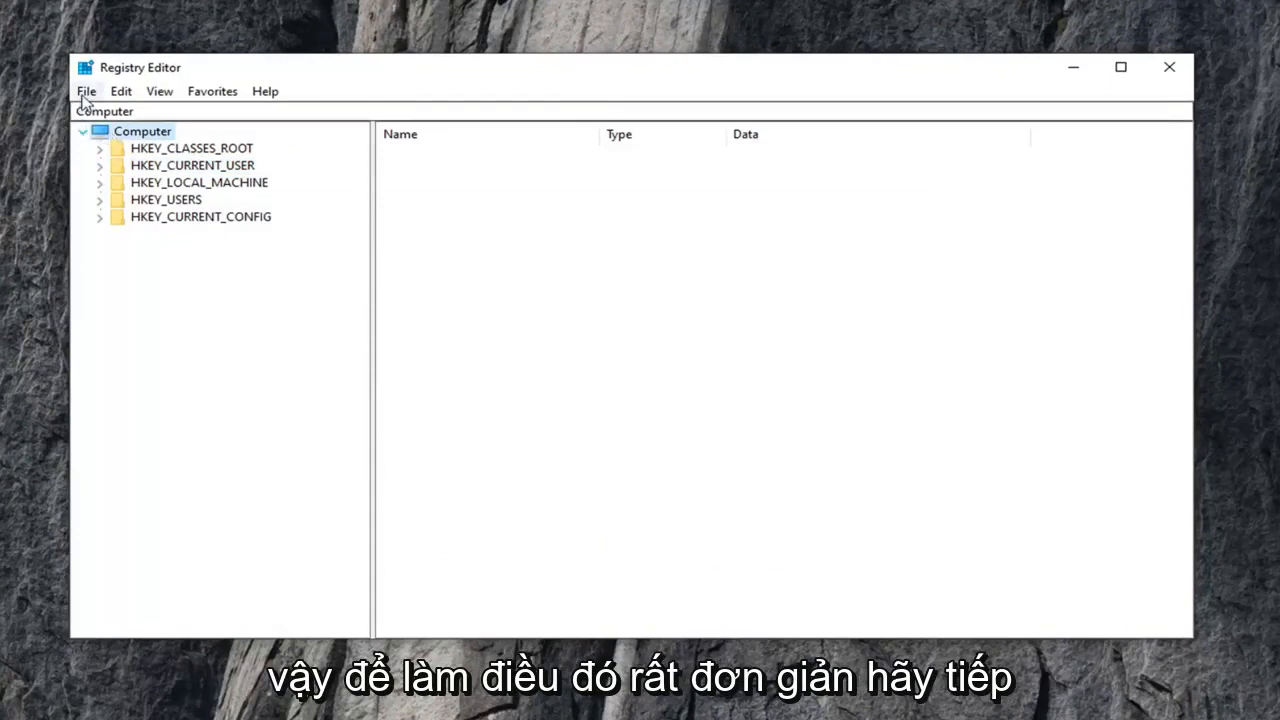
pyautogui.click(86, 92)
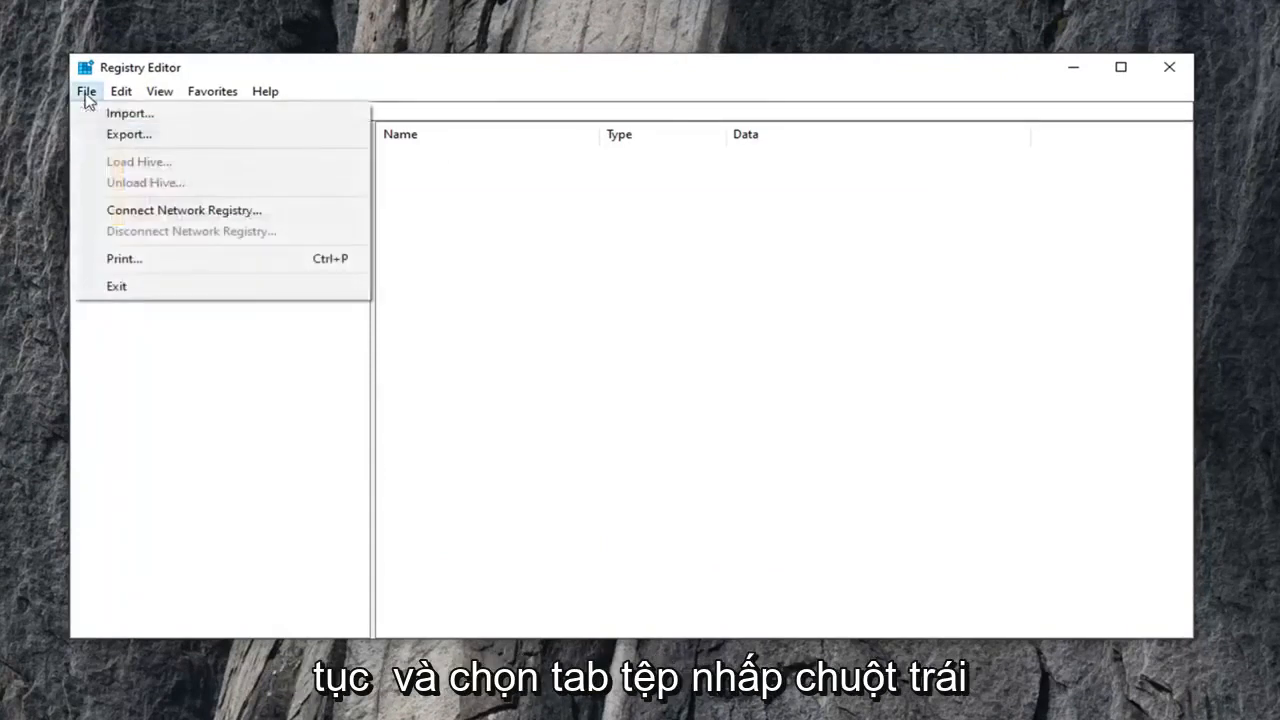
pyautogui.click(128, 134)
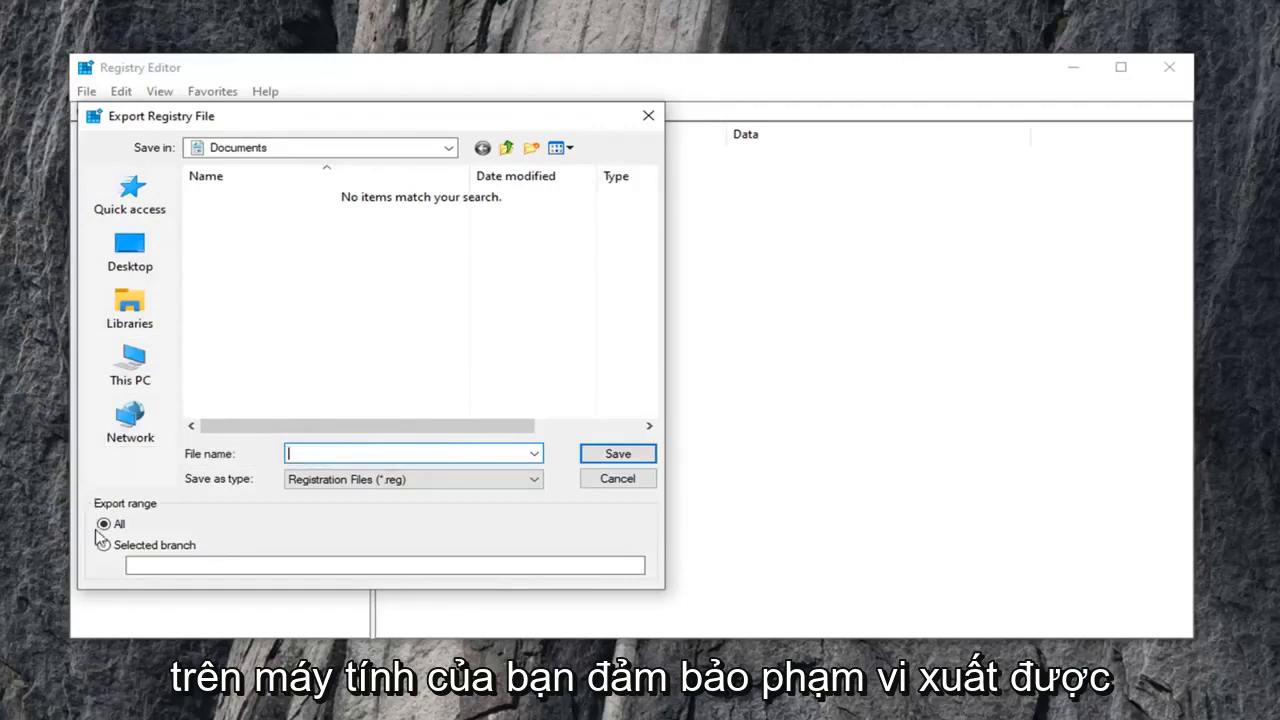
pyautogui.click(104, 524)
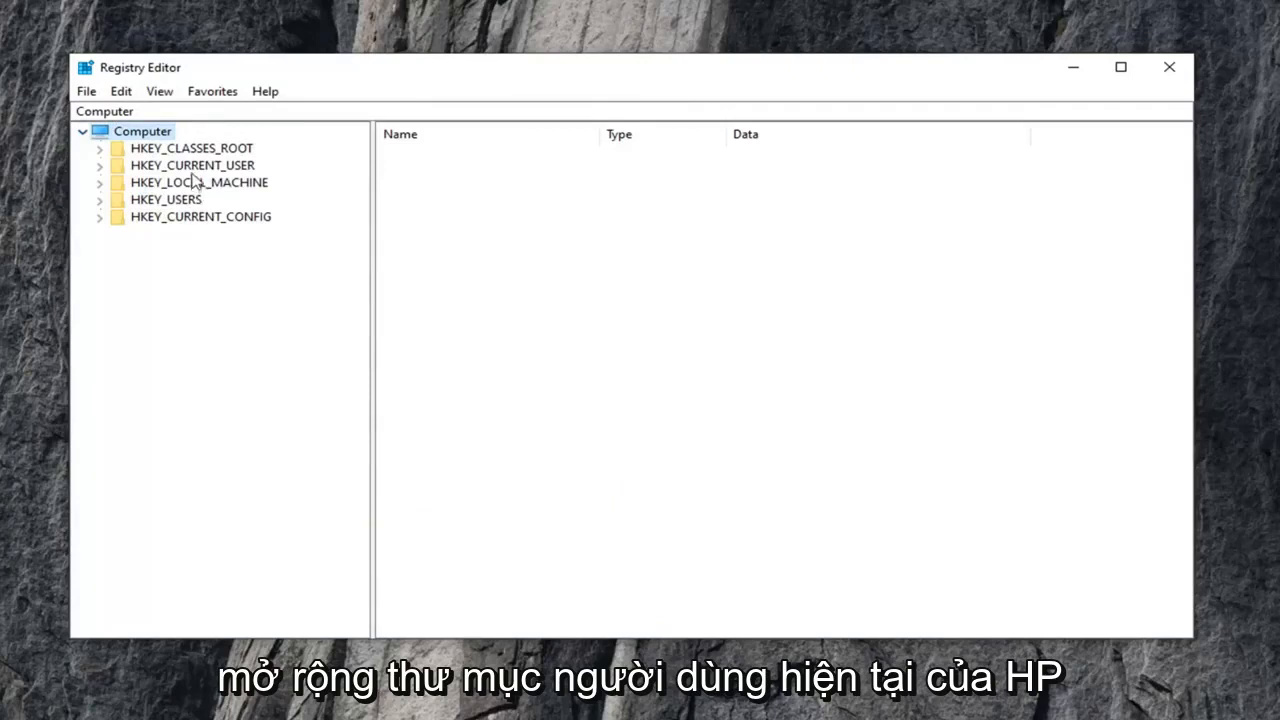
# Expand HKEY_CURRENT_USER > SOFTWARE > Microsoft > Windows > CurrentVersion in the key tree
pyautogui.click(192, 164)
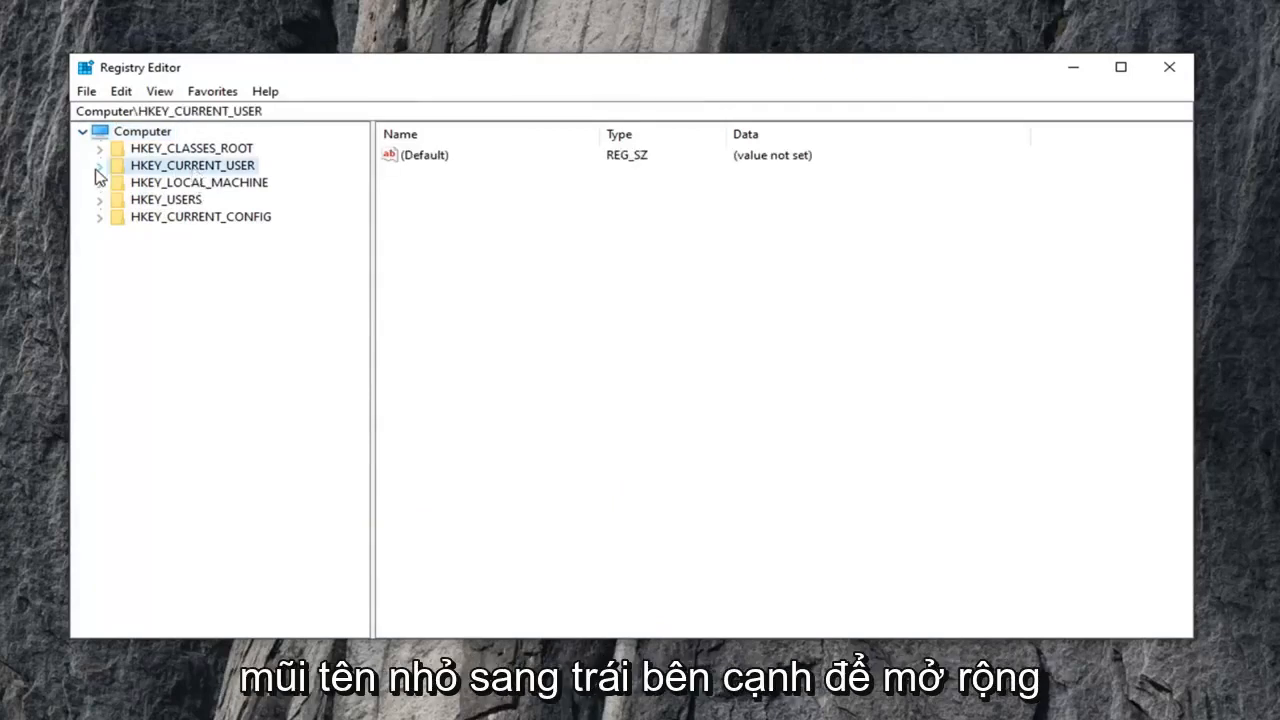
pyautogui.click(100, 164)
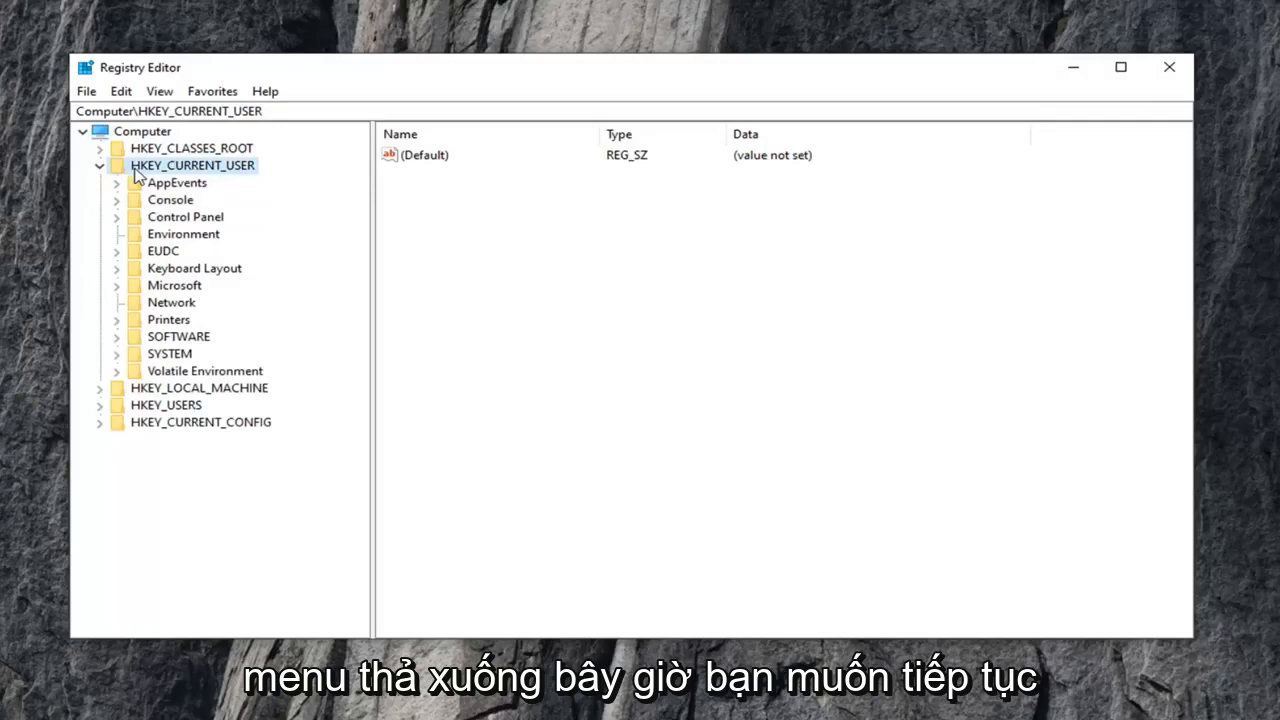
pyautogui.click(178, 336)
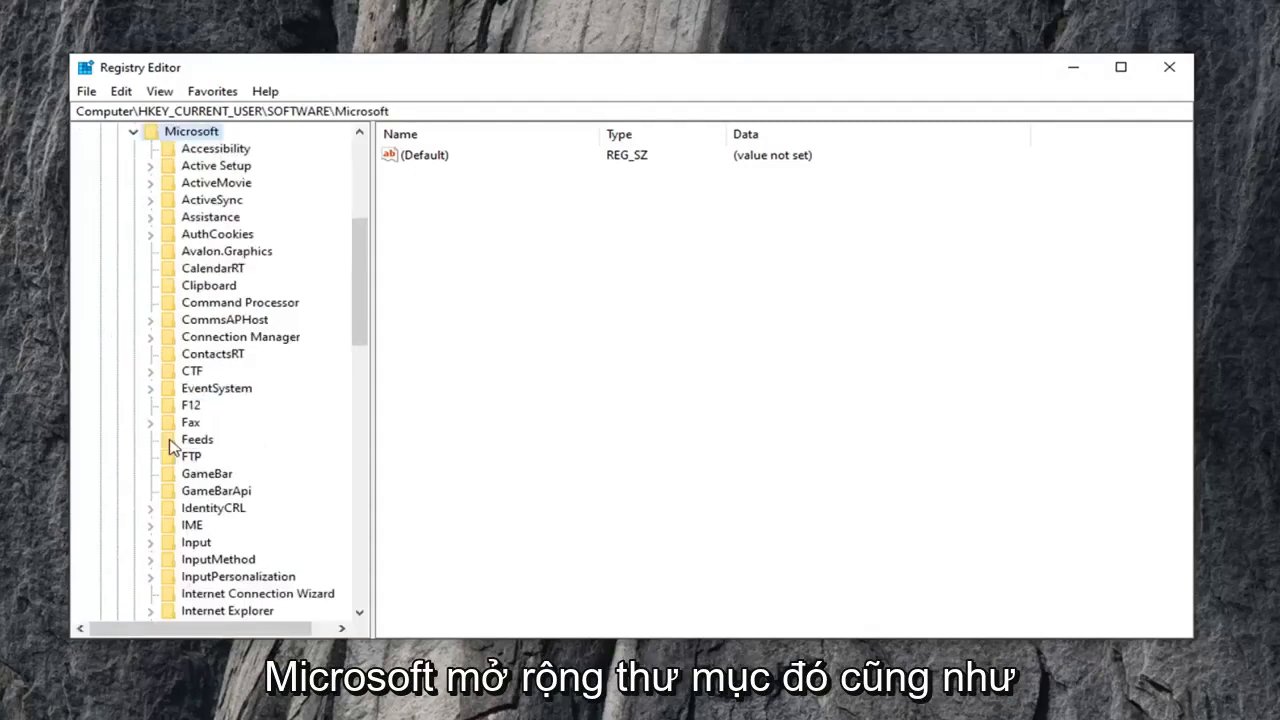
pyautogui.scroll(-3)
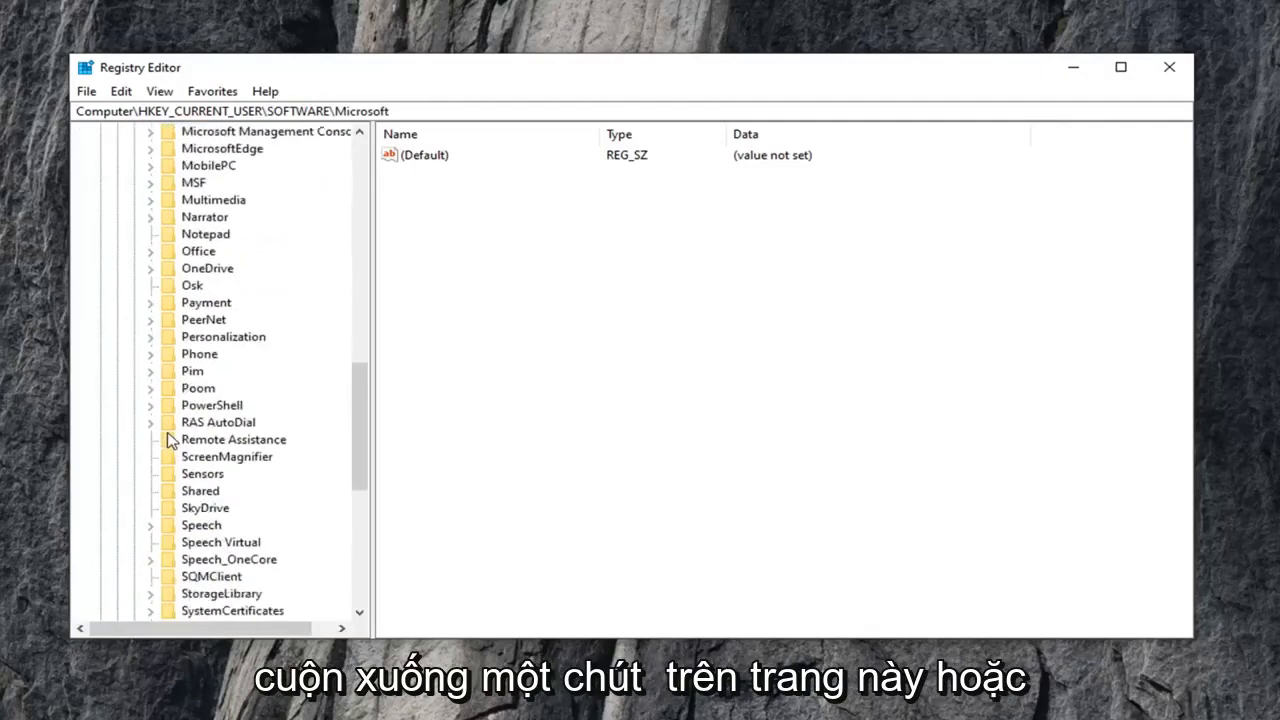
pyautogui.scroll(-3)
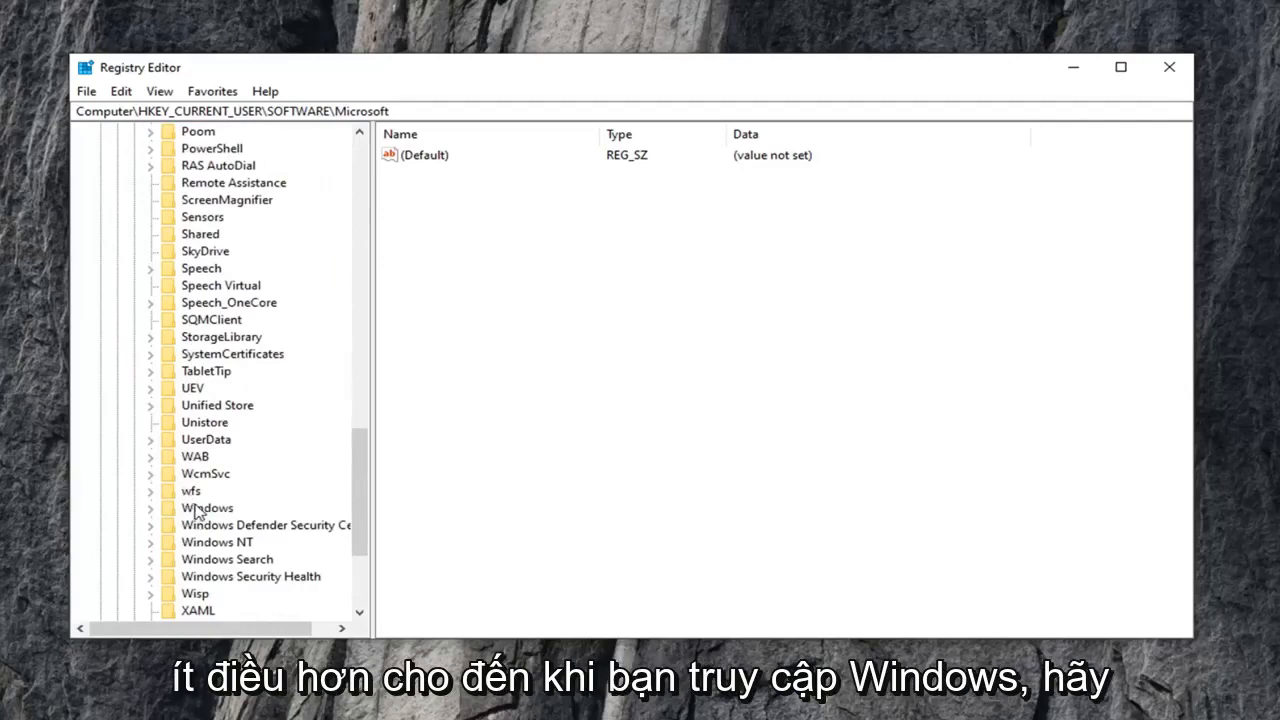
pyautogui.doubleClick(208, 508)
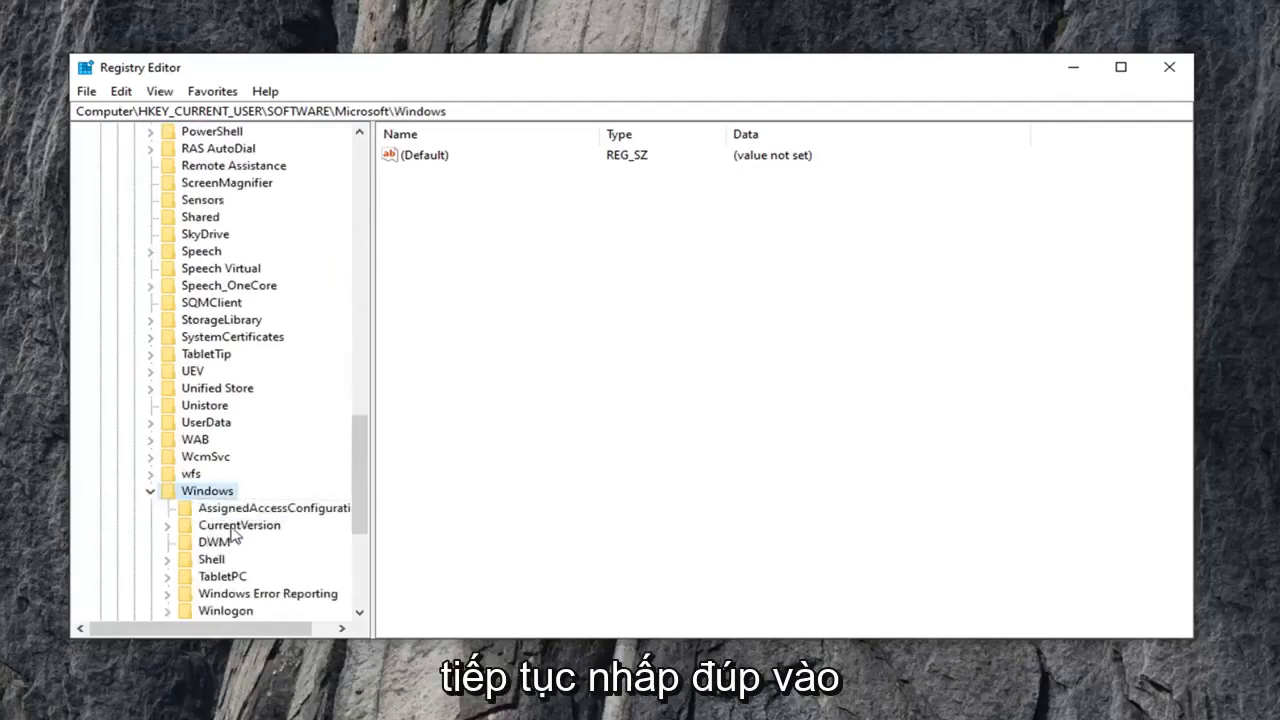
pyautogui.doubleClick(240, 524)
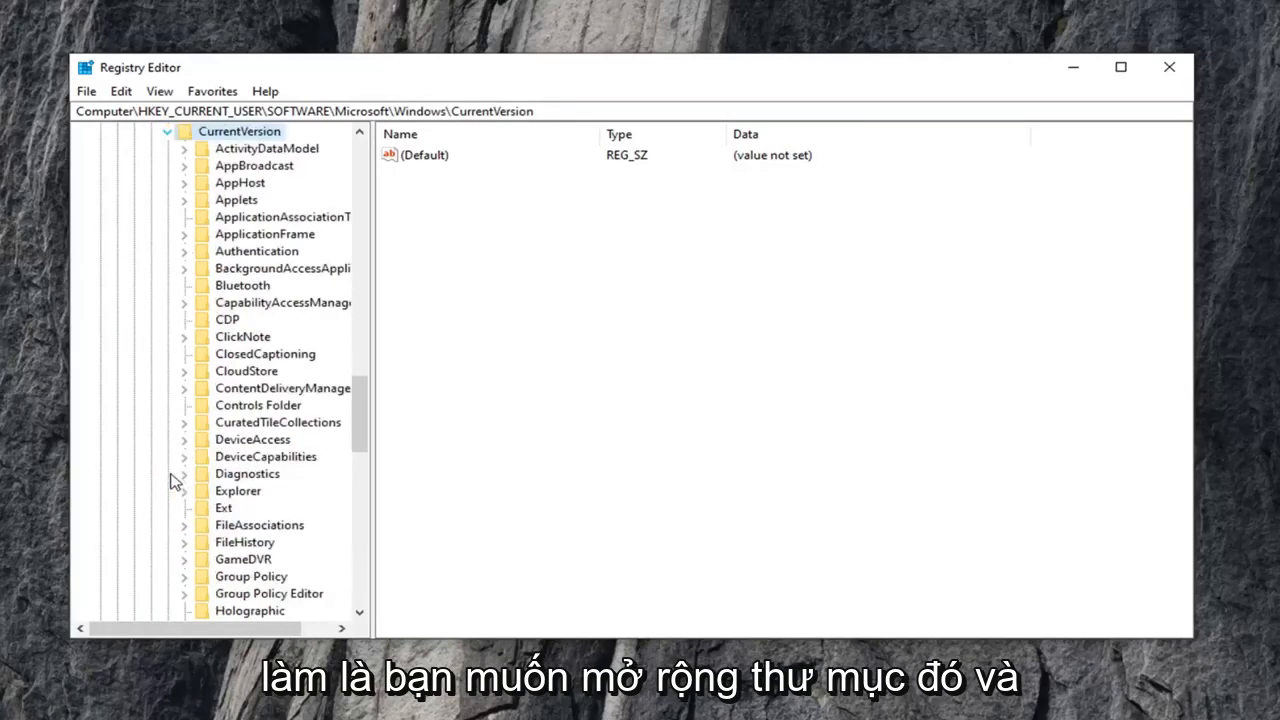
# Expand Policies under CurrentVersion and select its Explorer key
pyautogui.scroll(-3)
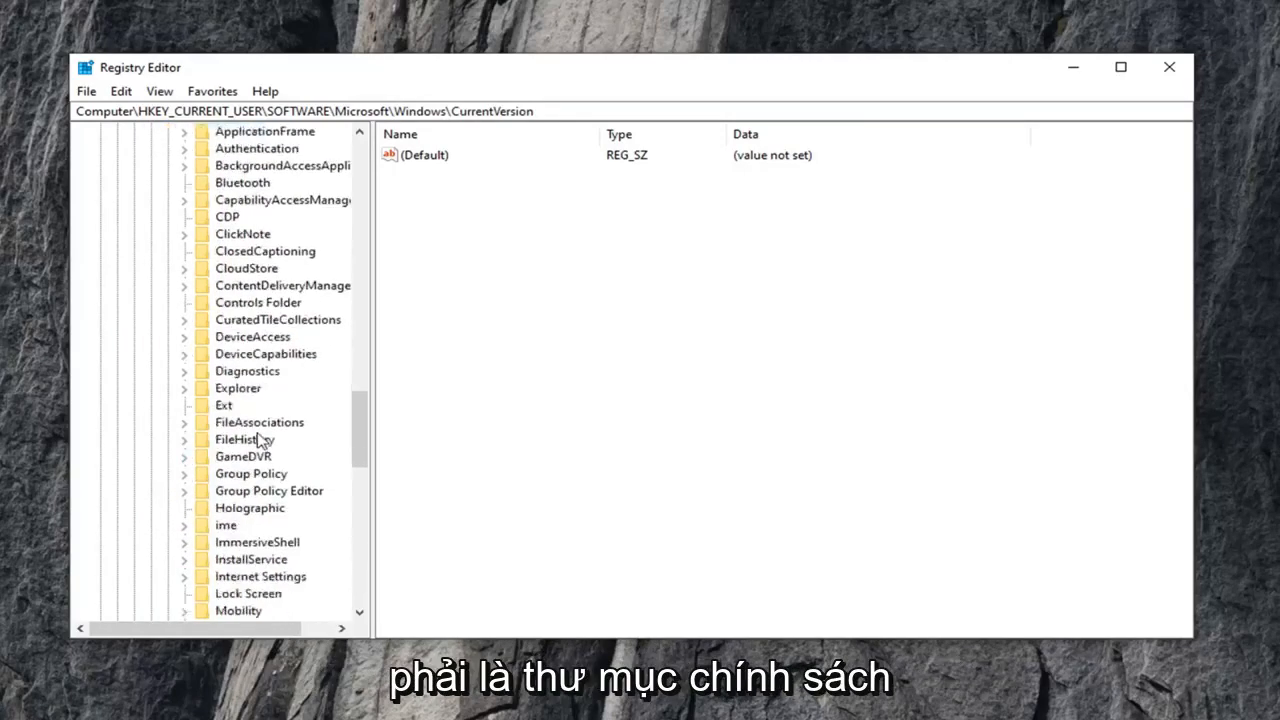
pyautogui.scroll(-3)
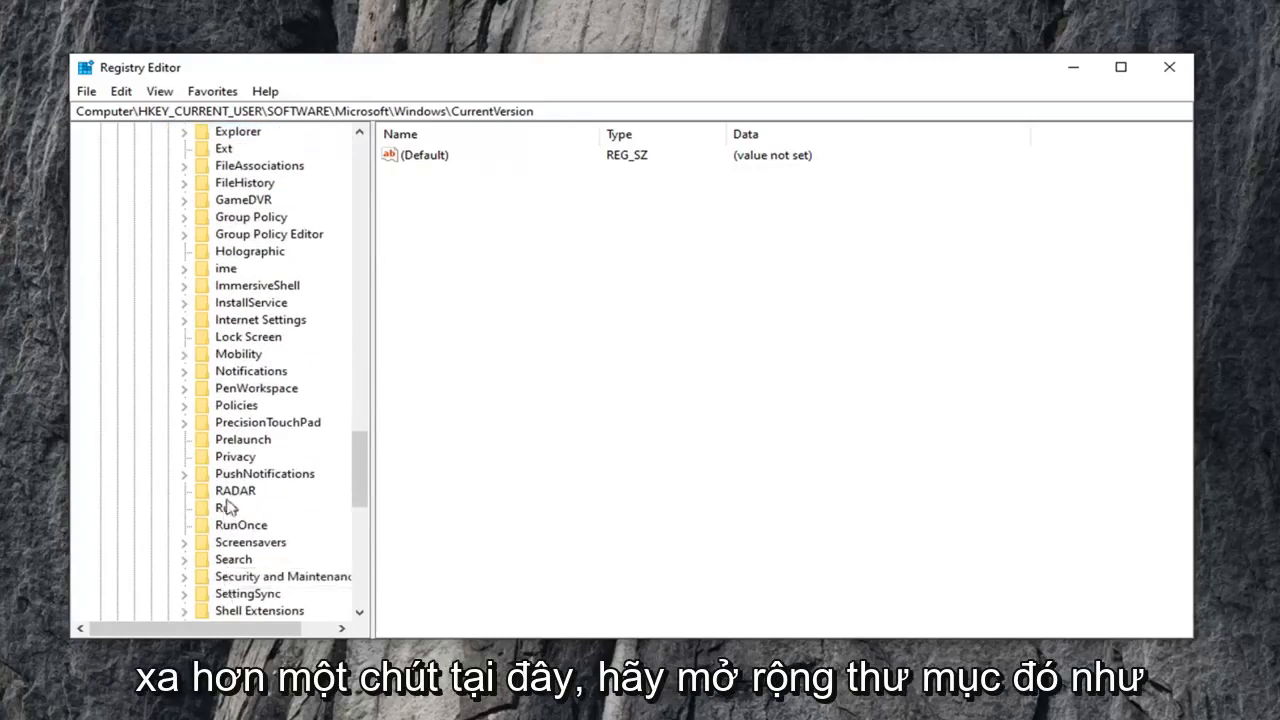
pyautogui.click(236, 404)
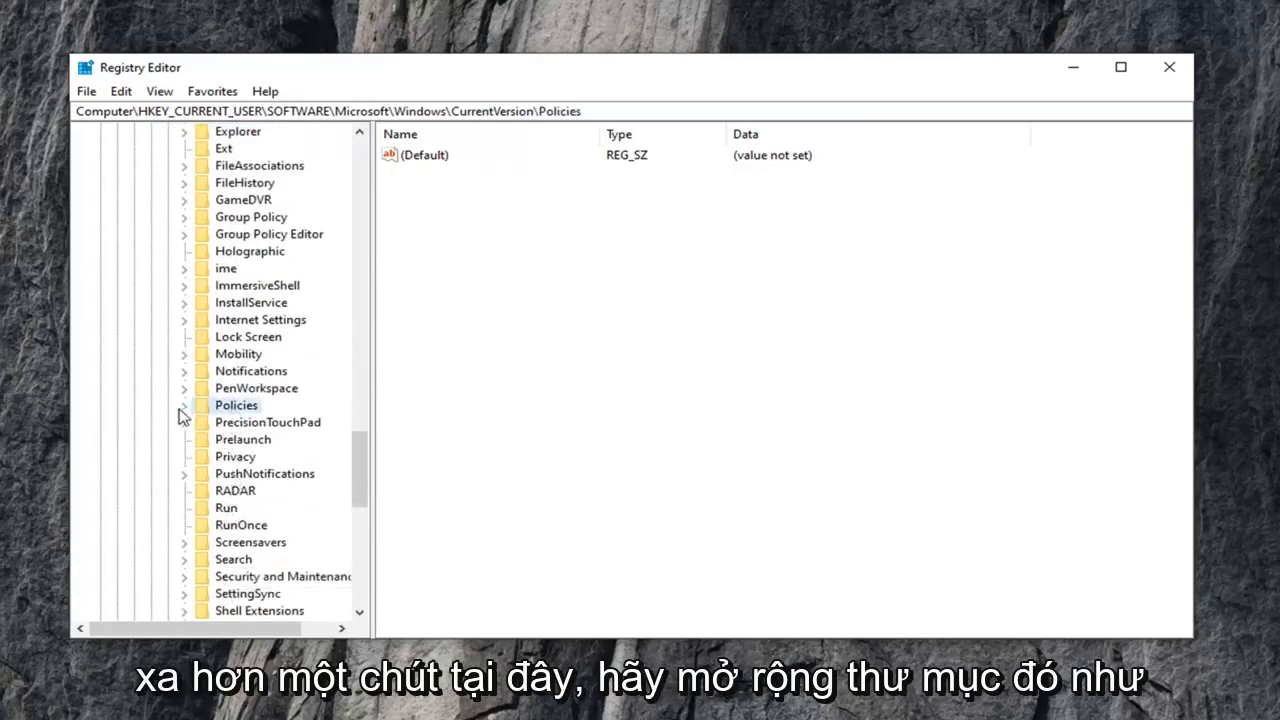
pyautogui.click(184, 404)
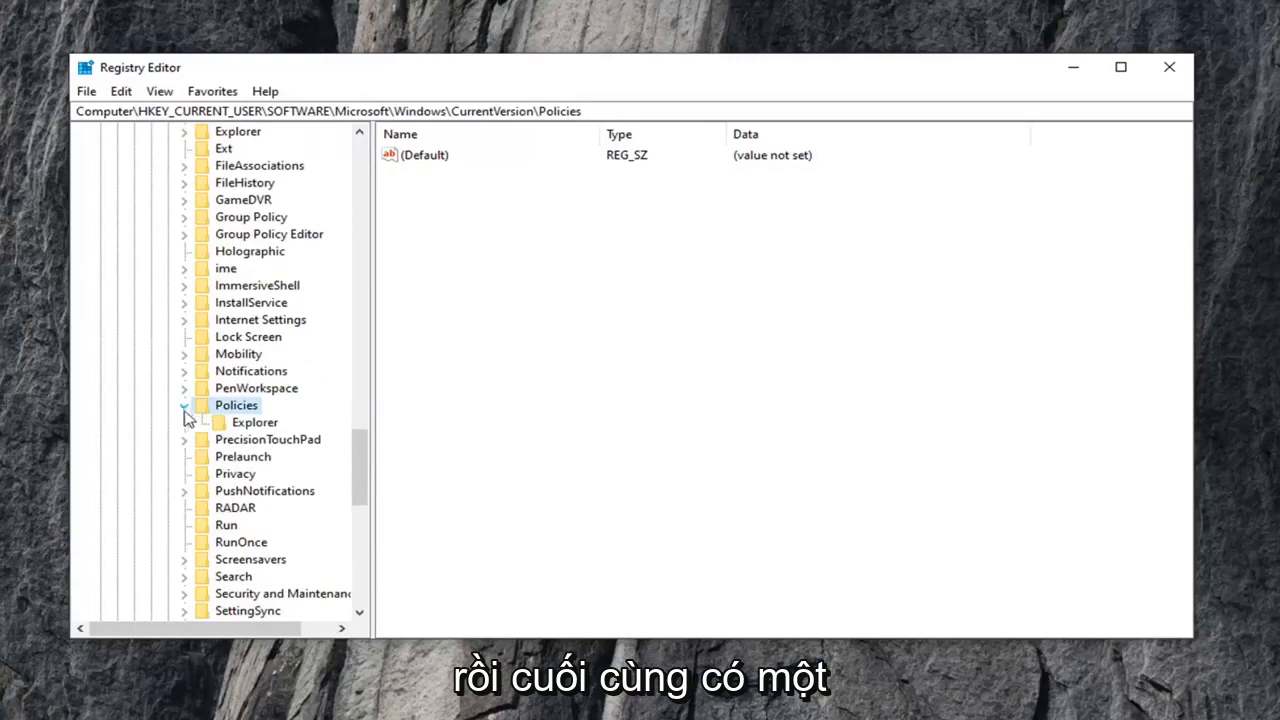
pyautogui.click(254, 422)
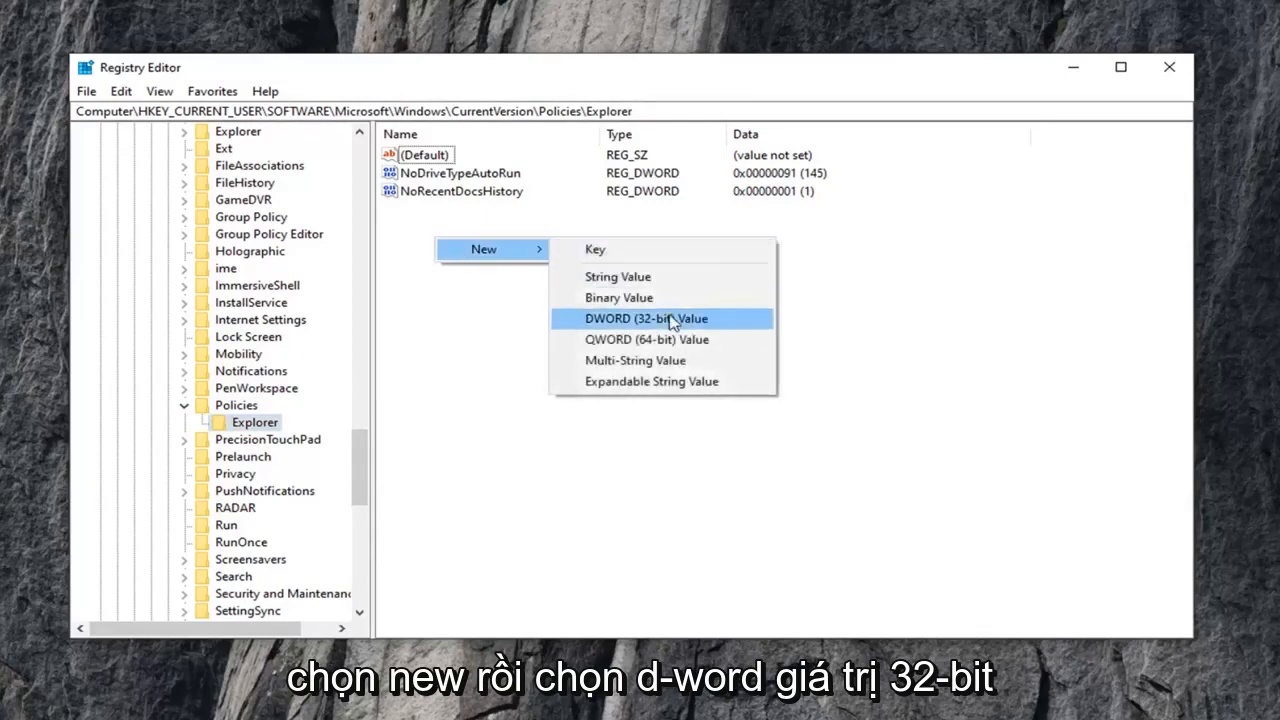
# Create a new DWORD (32-bit) value in Explorer and name it NoWinKeys
pyautogui.click(646, 318)
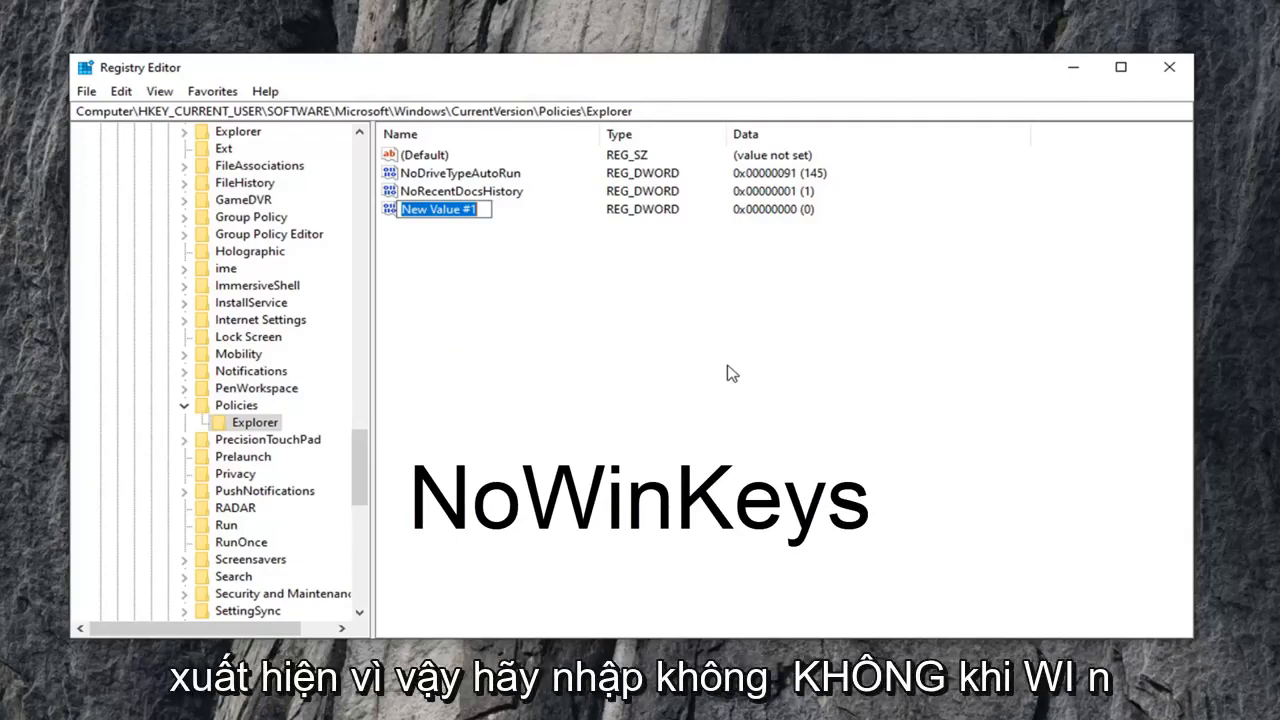
pyautogui.write('No')
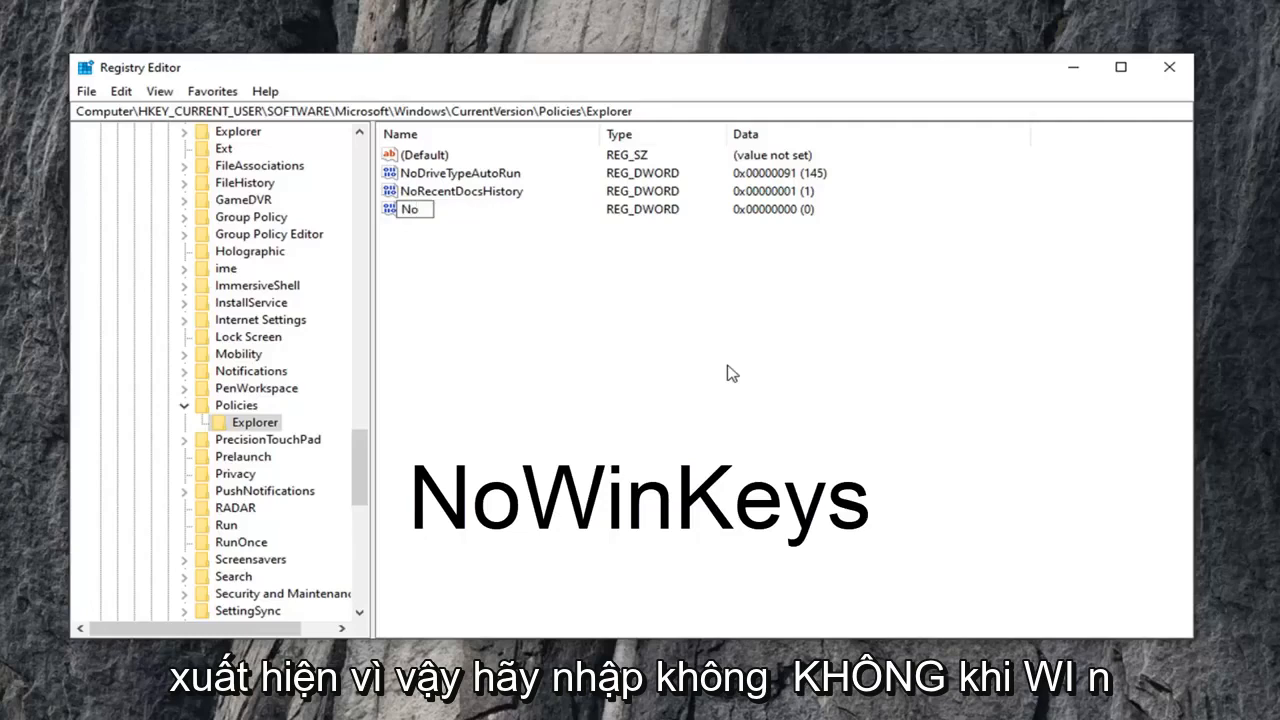
pyautogui.write('Win')
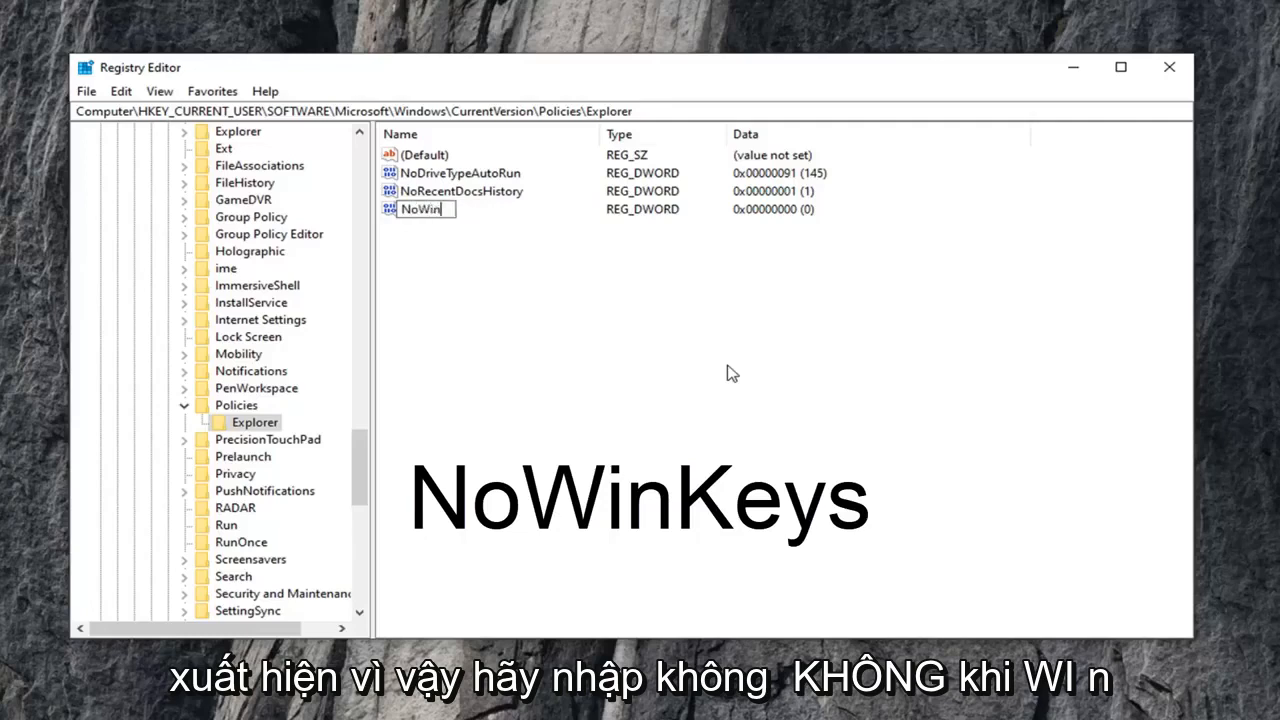
pyautogui.write('Keys')
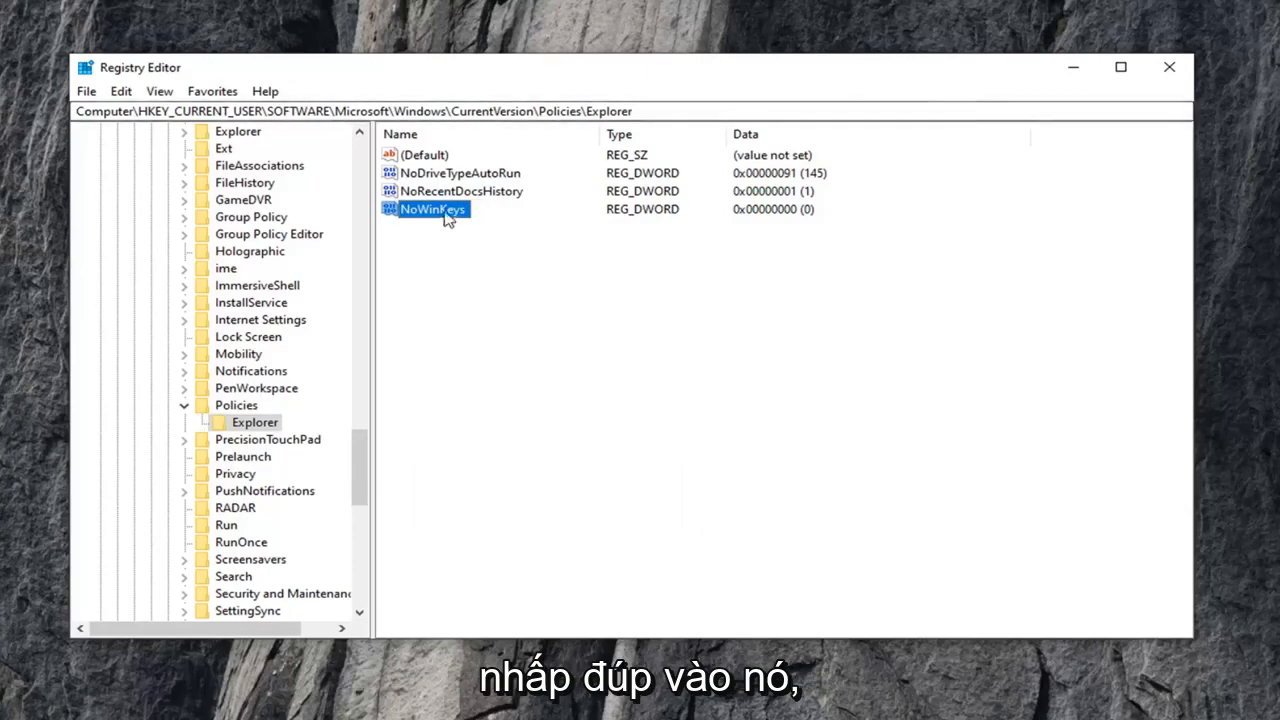
# Edit NoWinKeys and confirm its value data as 0
pyautogui.doubleClick(432, 210)
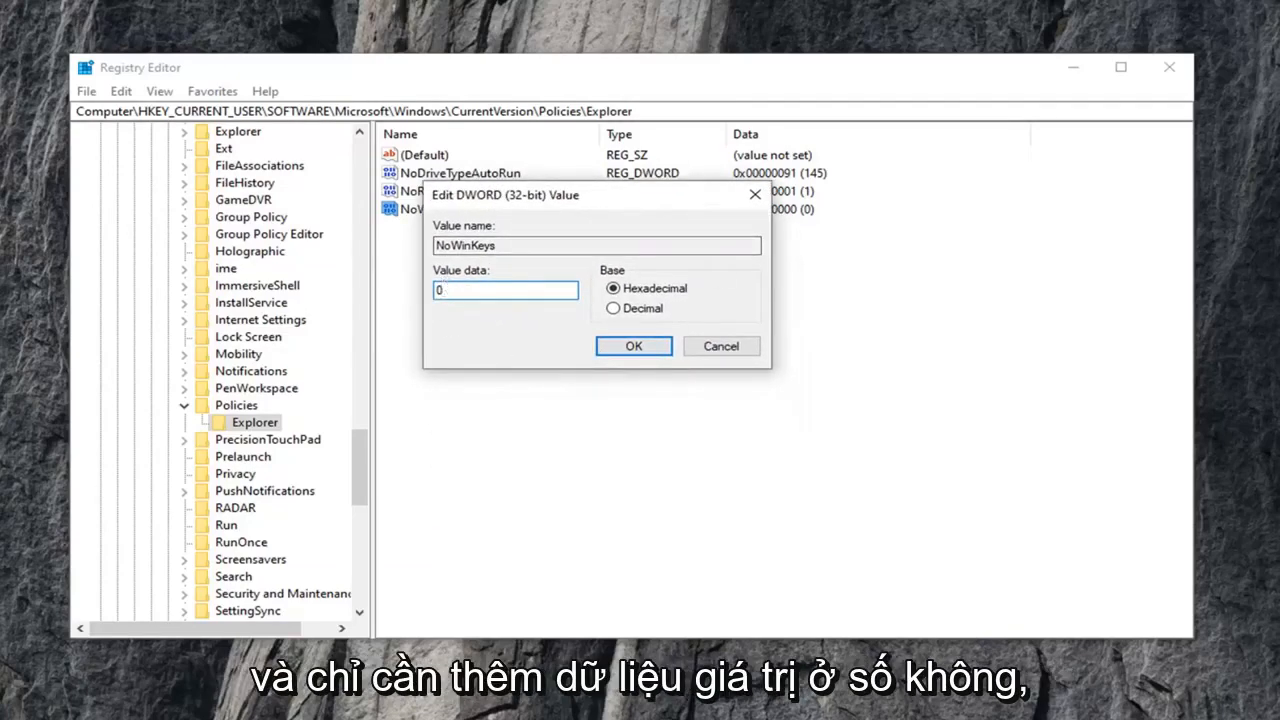
pyautogui.click(632, 344)
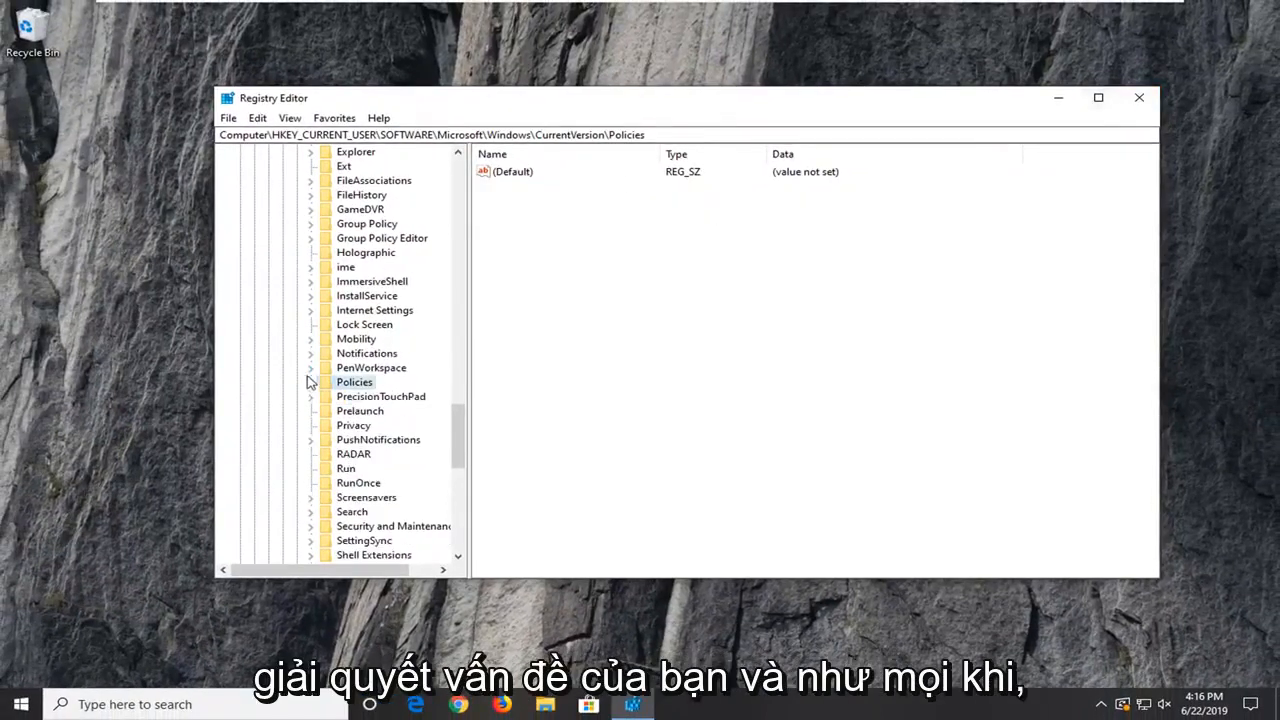
# Collapse the CurrentVersion key's subkeys in the tree
pyautogui.click(356, 454)
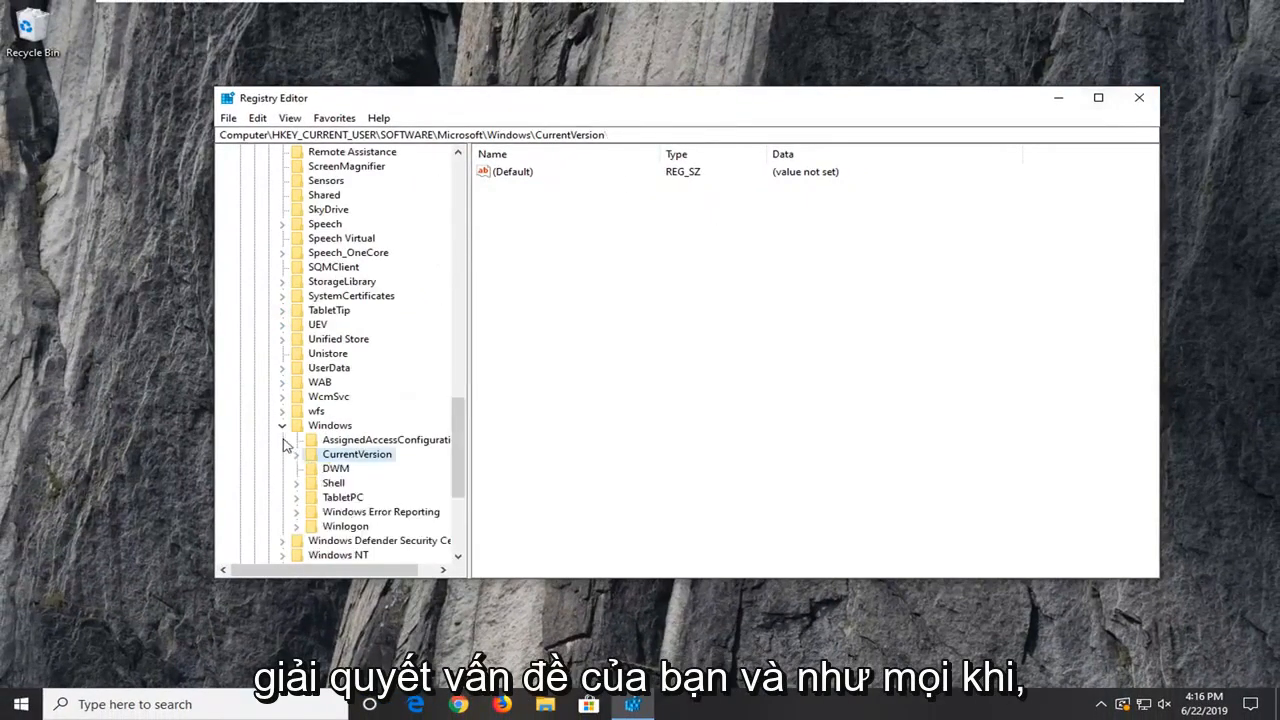